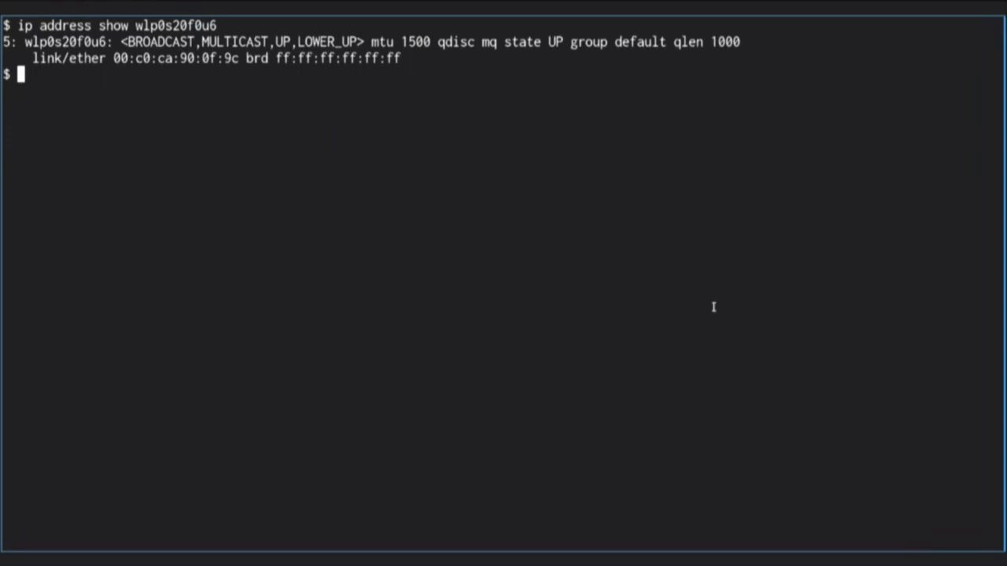
Request a DHCP lease on wlp0s20f0u6 with sudo dhcpcd and show its address (10.0.0.5)
type("sudo d")
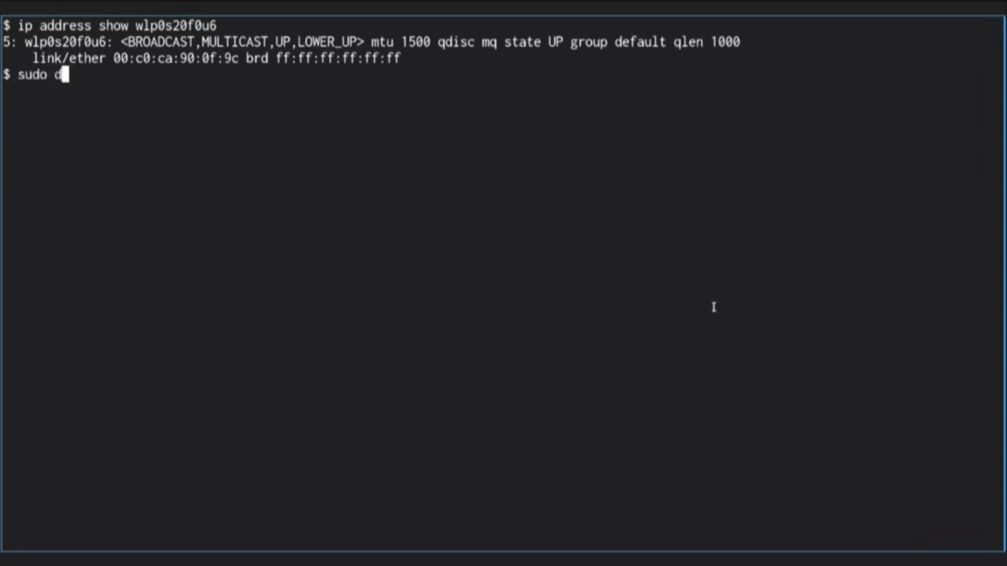
type("hcpcd wlp0s20f0u6")
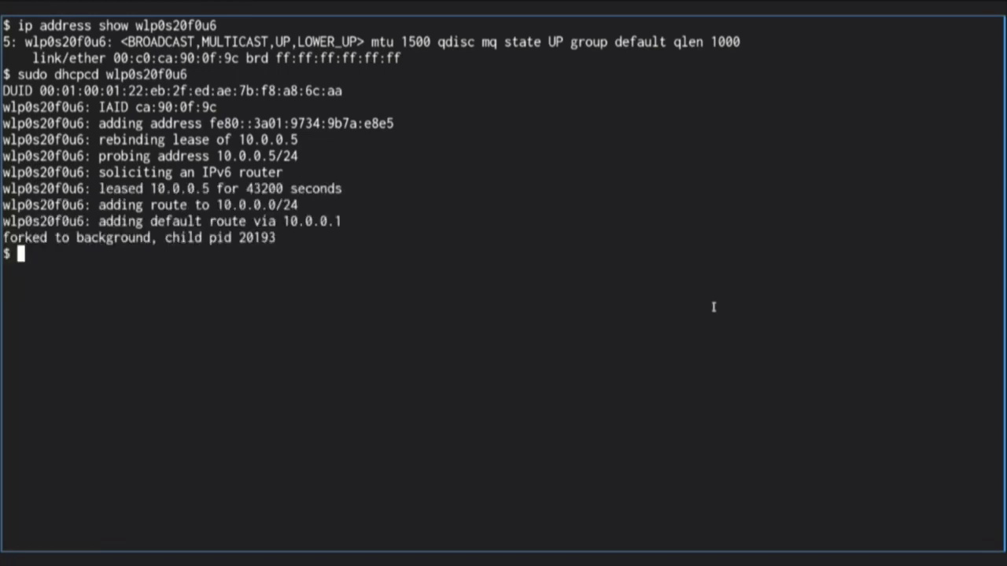
type("ip a")
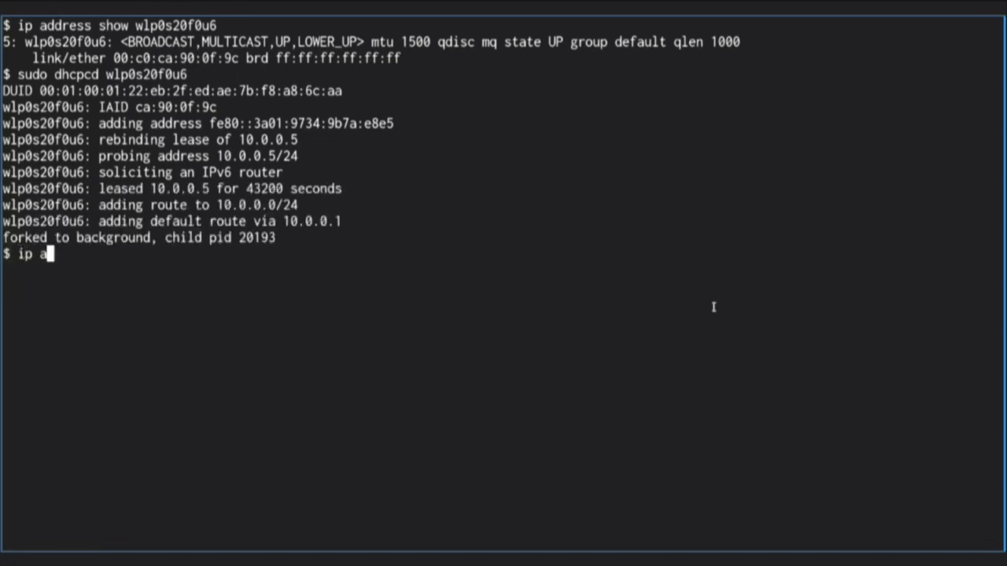
type("ddress show wlp0s20f0u6")
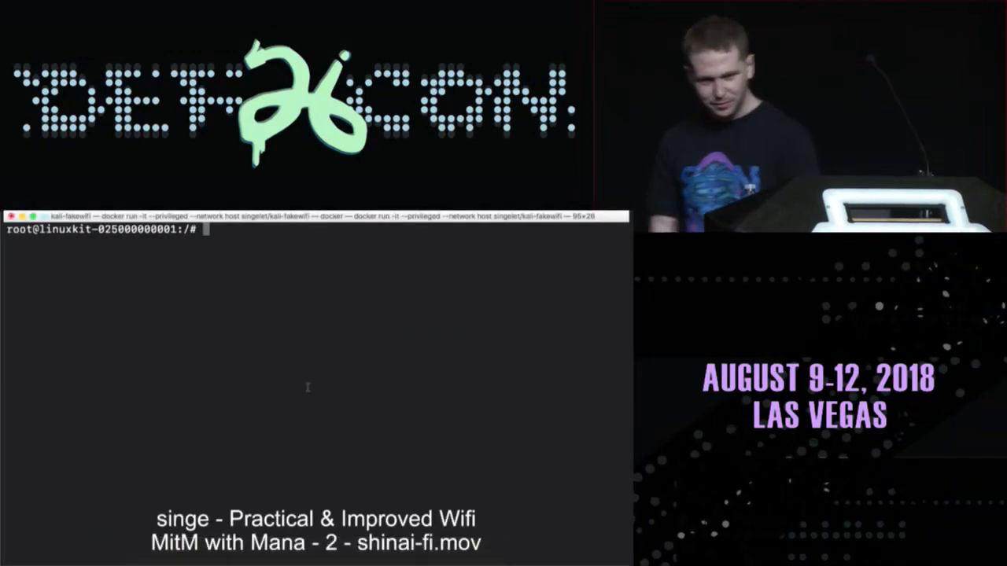
type("if")
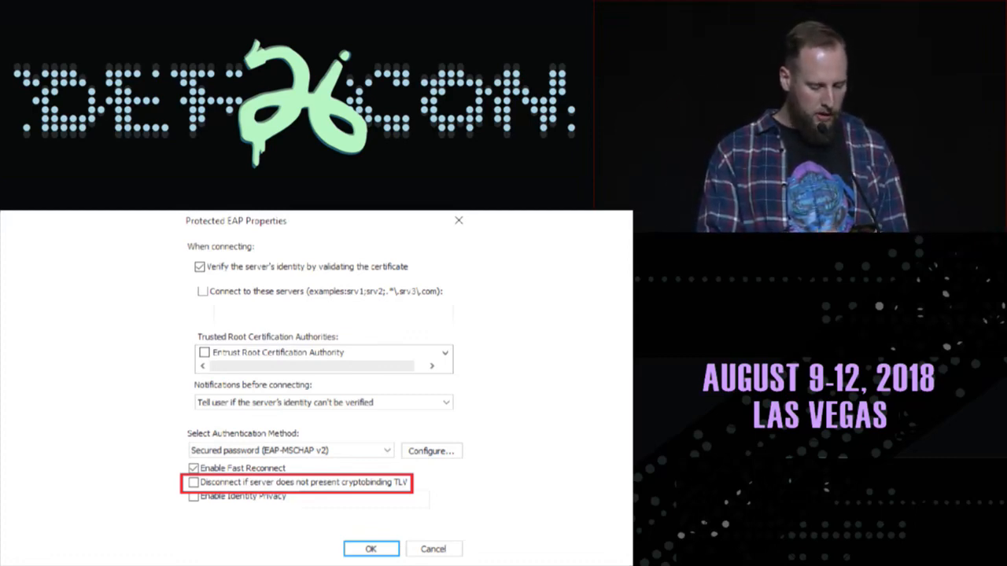
left_click(371, 549)
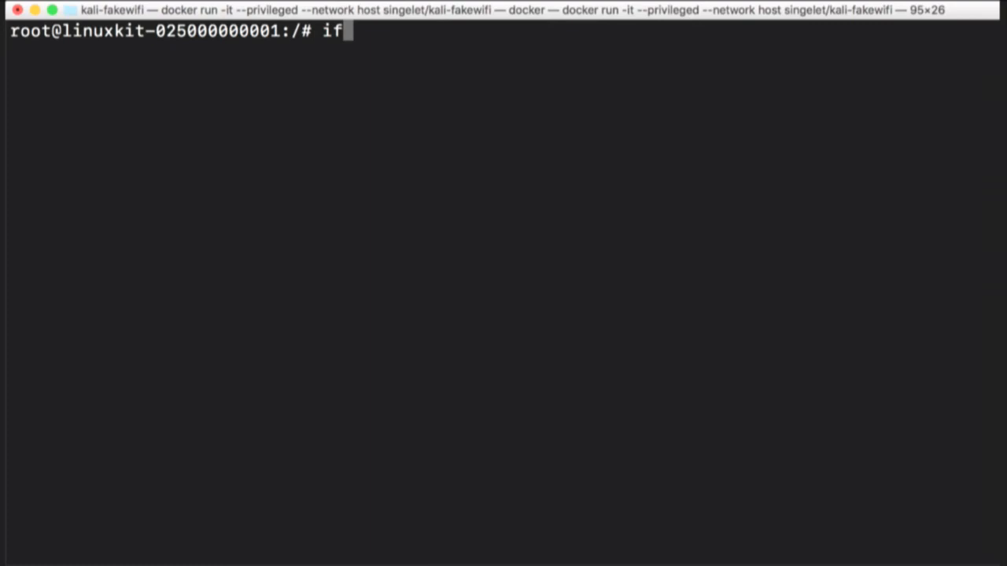
Check wlan0 link state and list wlan0/wlan1 mac80211_hwsim radios with airmon-ng
type("p")
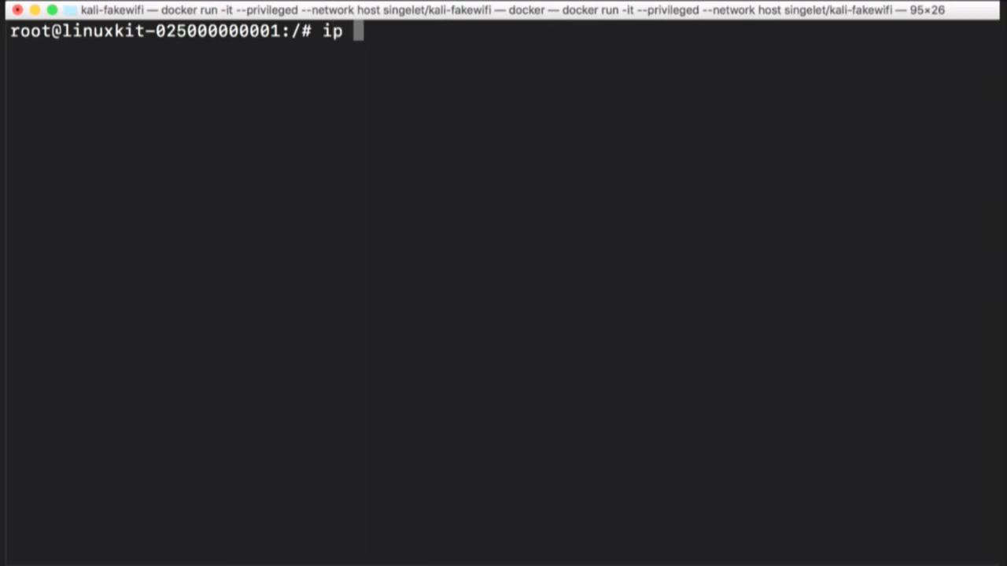
type("link show wlan0")
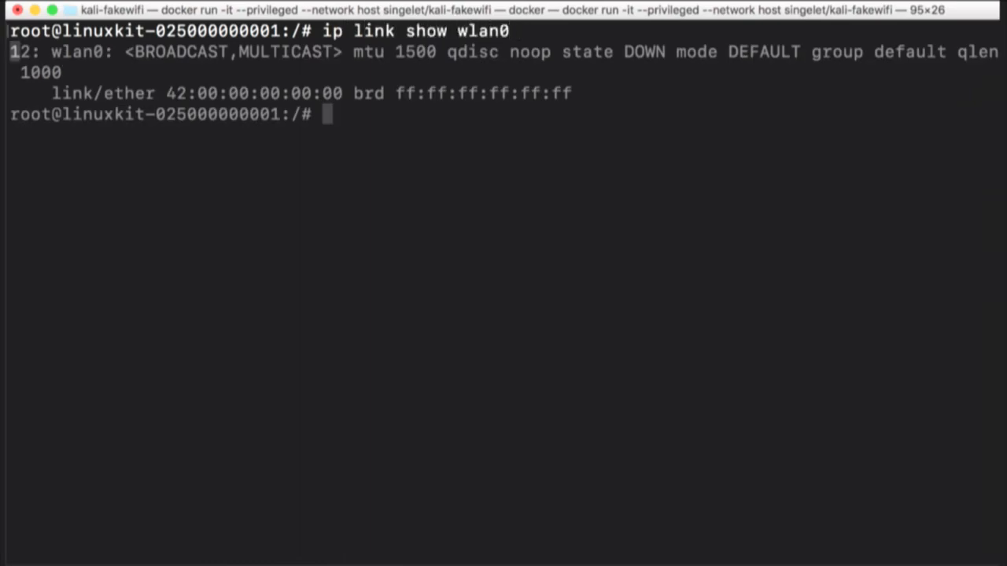
type("ip")
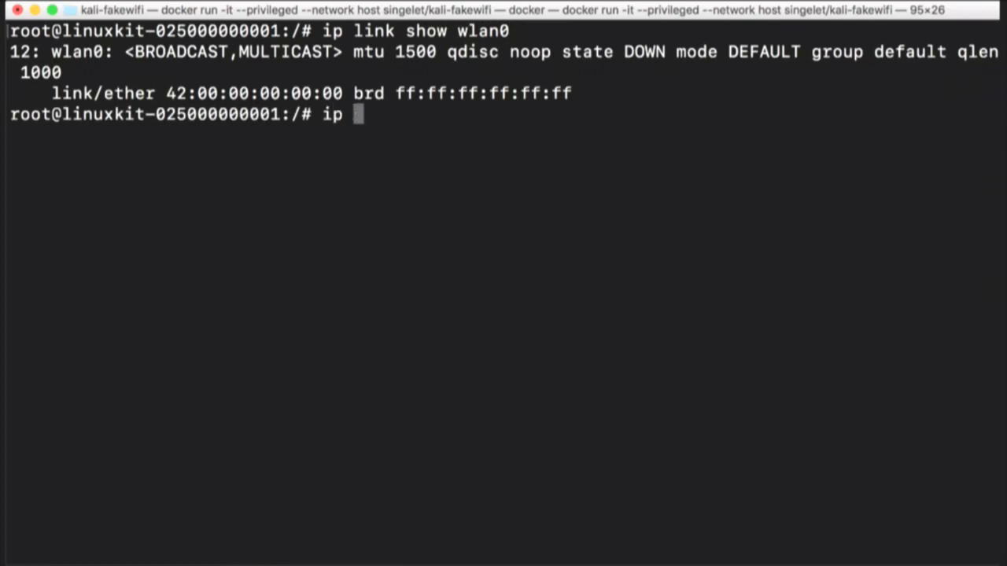
type("airmon-ng")
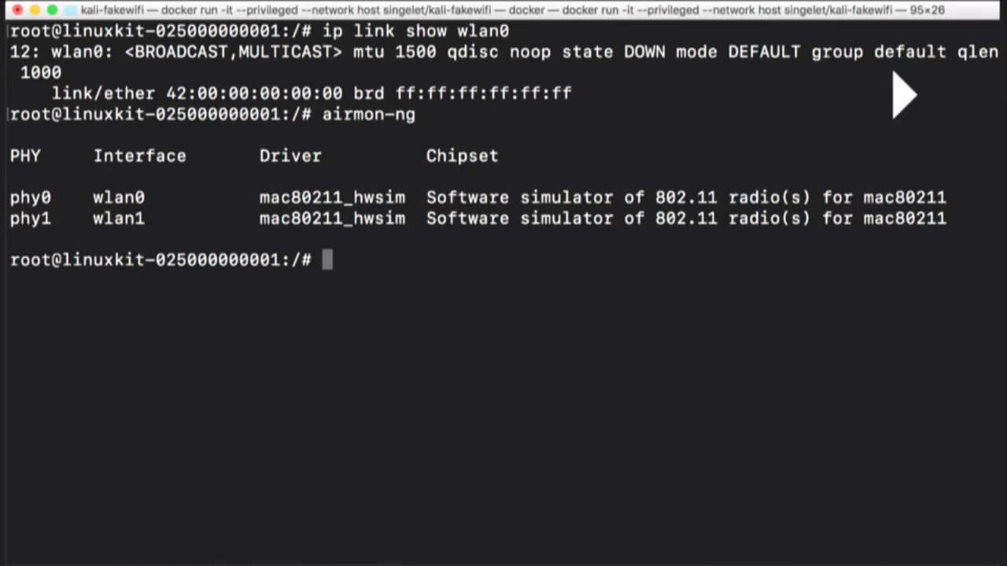
Enable monitor mode on wlan0 as wlan0mon via airmon-ng start, then begin the airodump command
type("airmon-ng")
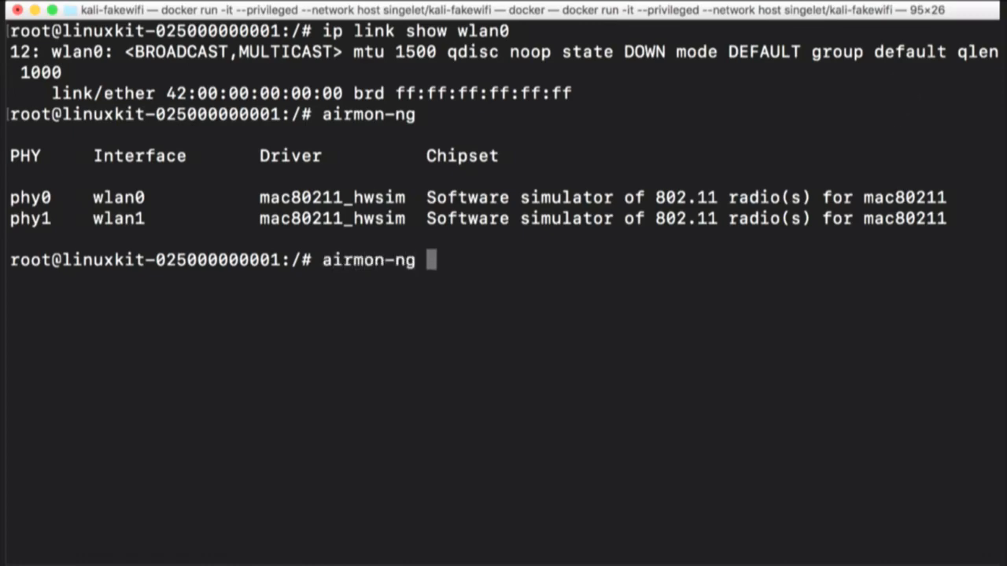
type("start wl")
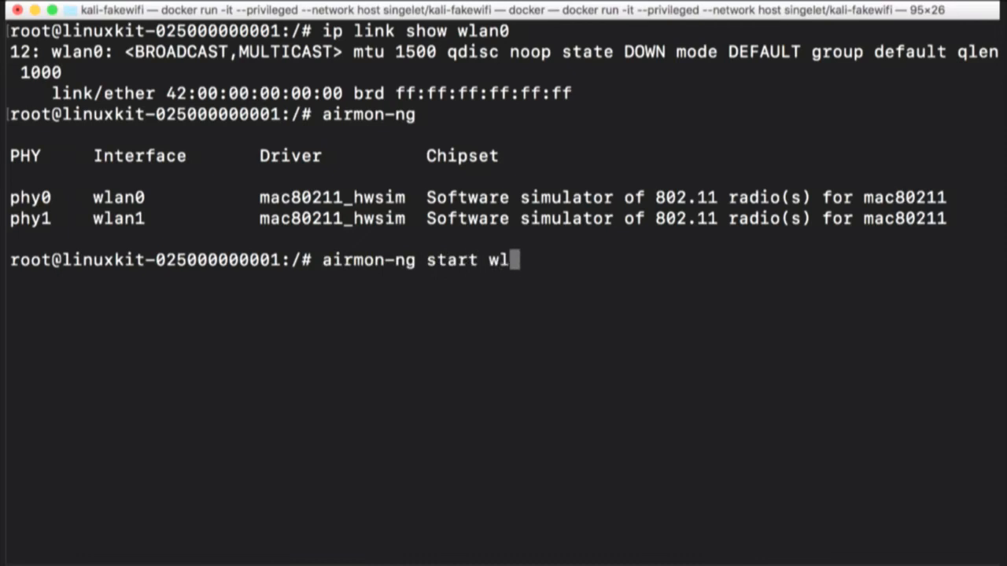
type("an0")
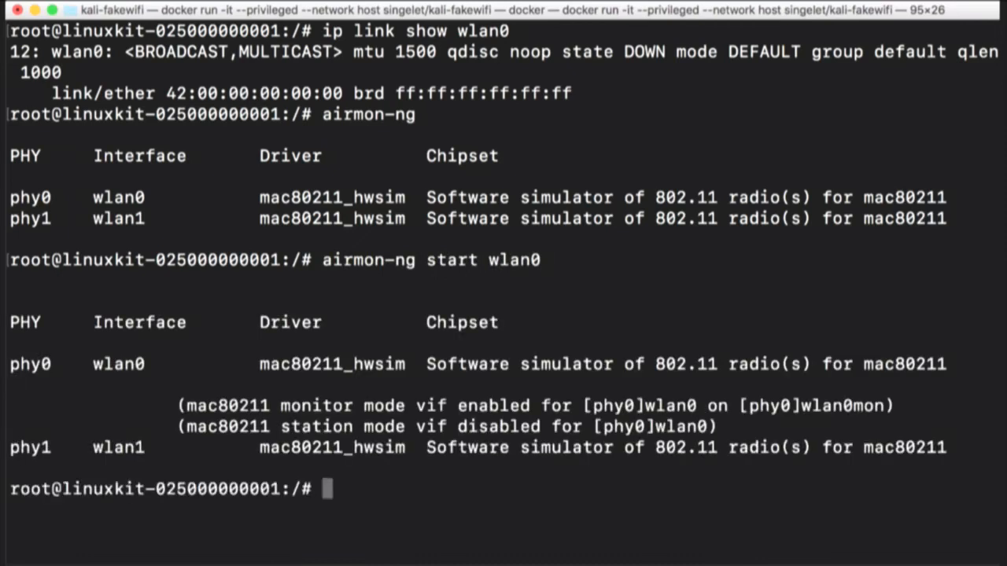
type("airodum-")
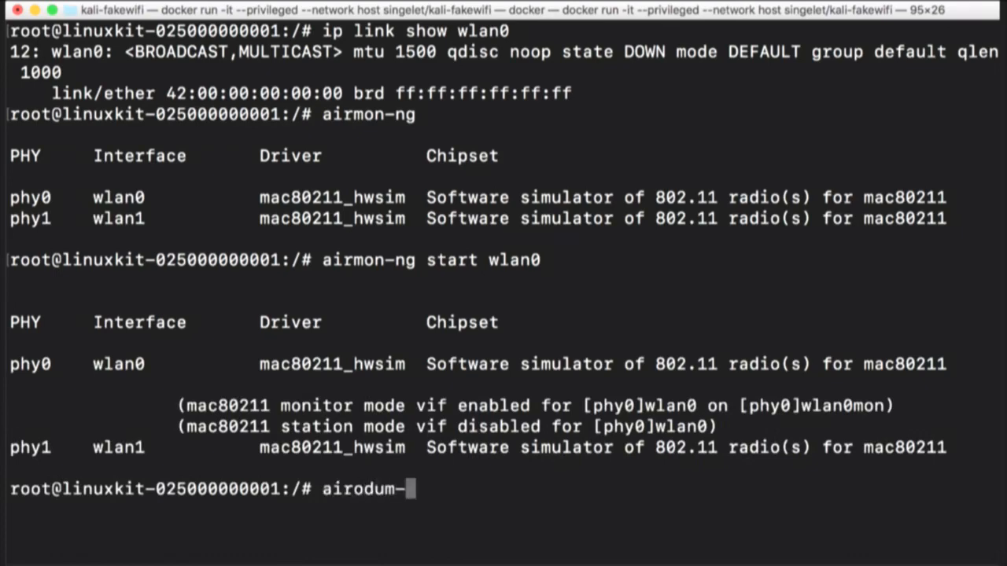